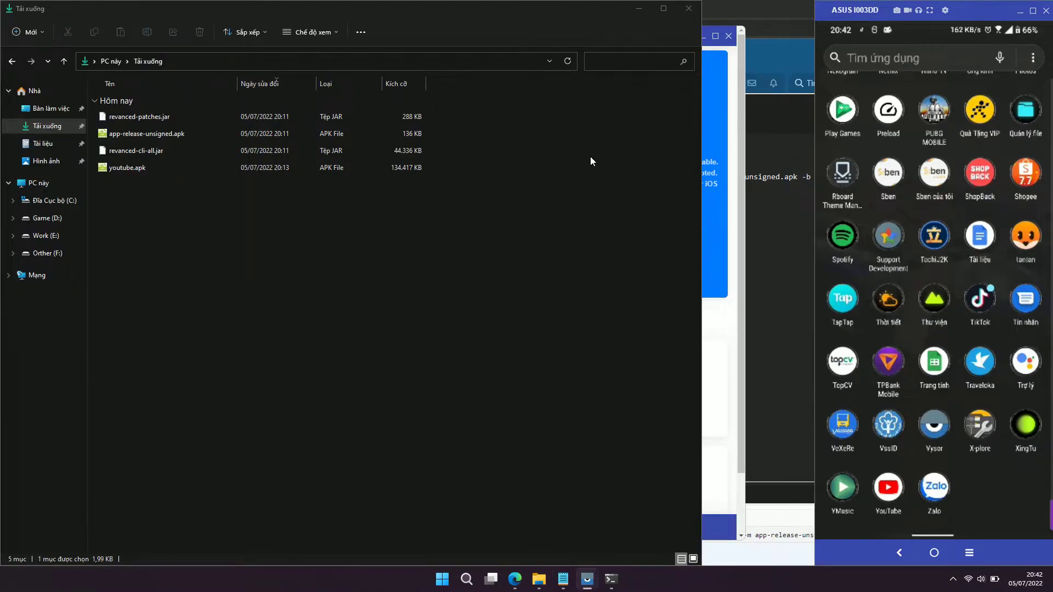
- View the build-command notes in Notepad, then bring the GocMod forum guide forward in Edge
{"action": "left_click", "coordinate": [513, 579]}
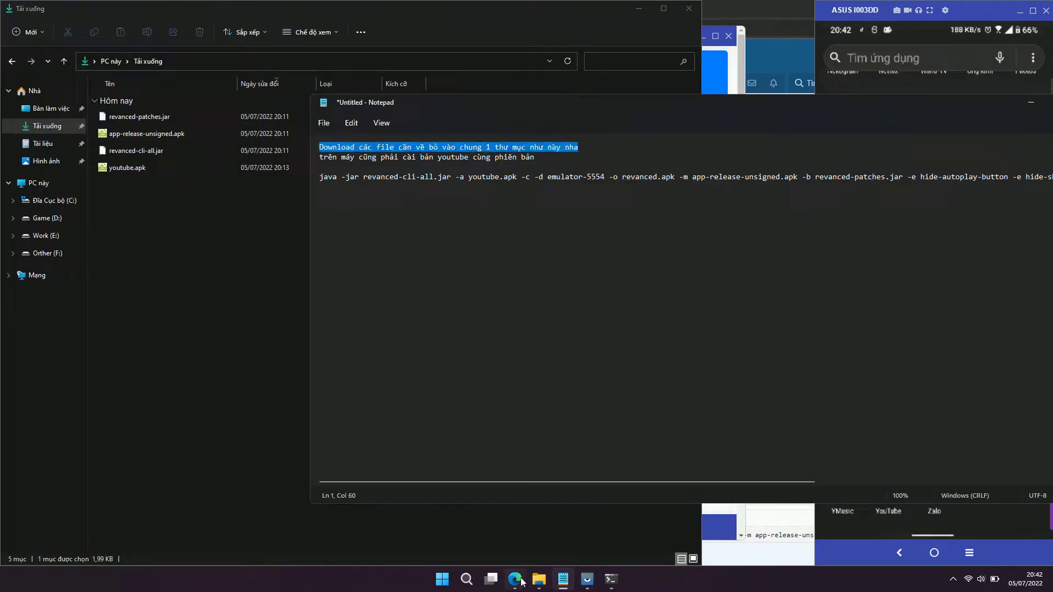
{"action": "left_click", "coordinate": [513, 579]}
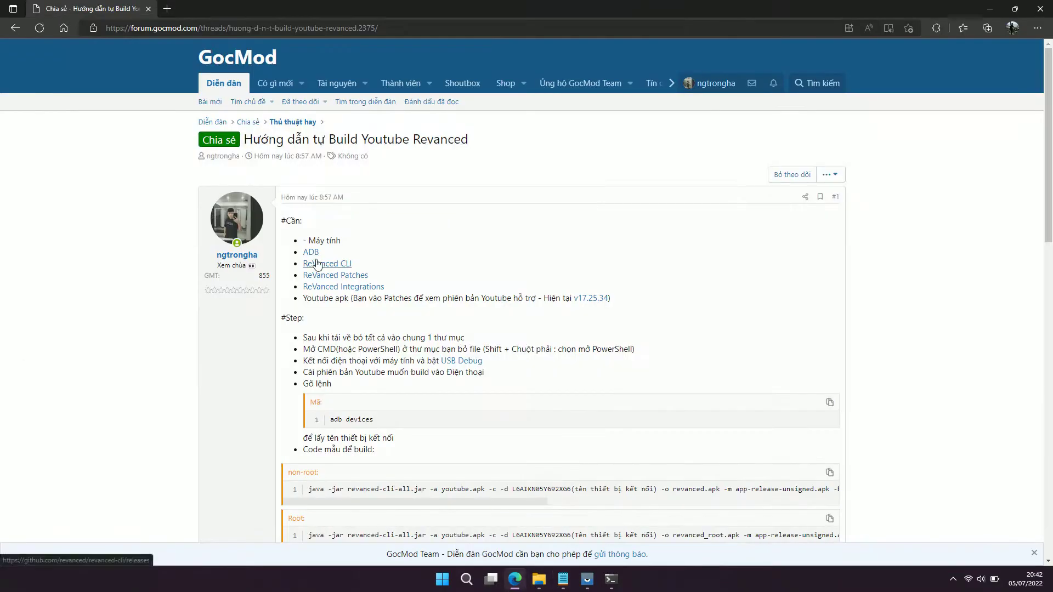
- Download the Minimal ADB and Fastboot package and reveal it in the Downloads folder
{"action": "left_click", "coordinate": [310, 252]}
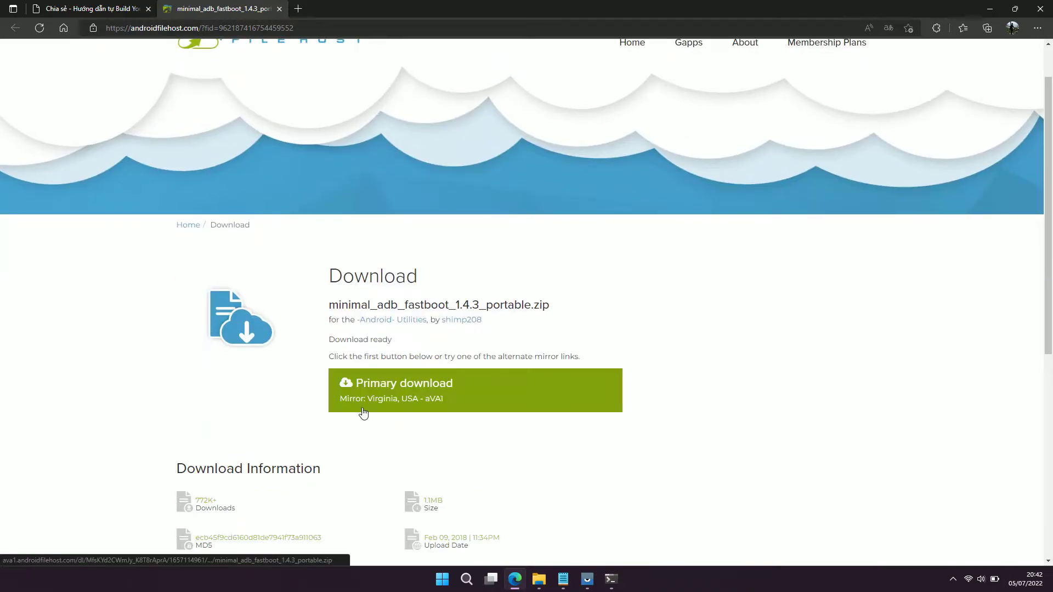
{"action": "left_click", "coordinate": [985, 27]}
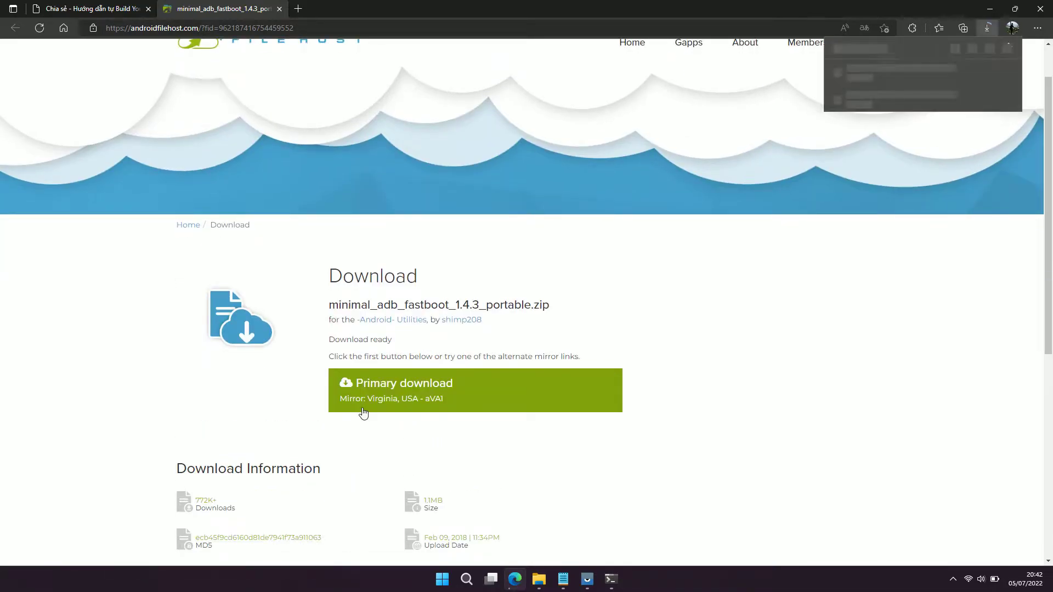
{"action": "left_click", "coordinate": [988, 27]}
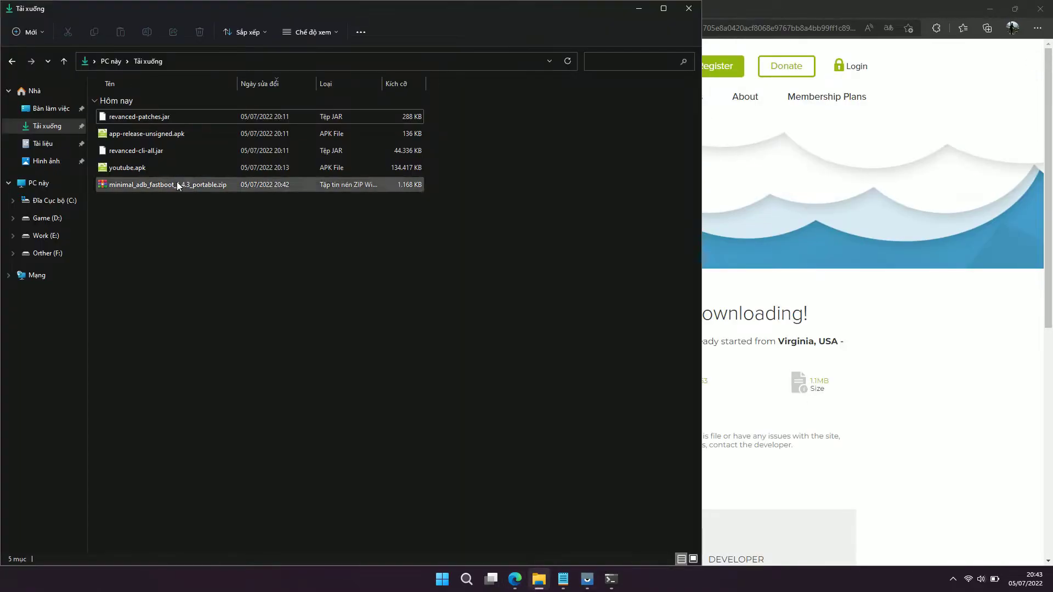
- Extract the ADB tools into Downloads and start a Command Prompt there via cmd-here.exe
{"action": "left_click", "coordinate": [167, 184]}
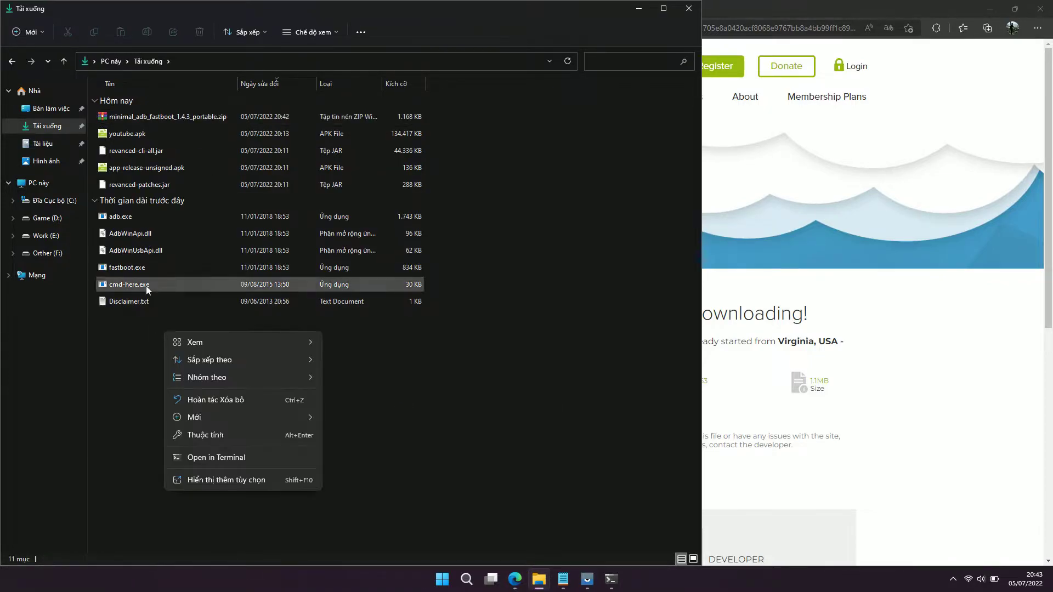
{"action": "left_click", "coordinate": [216, 457]}
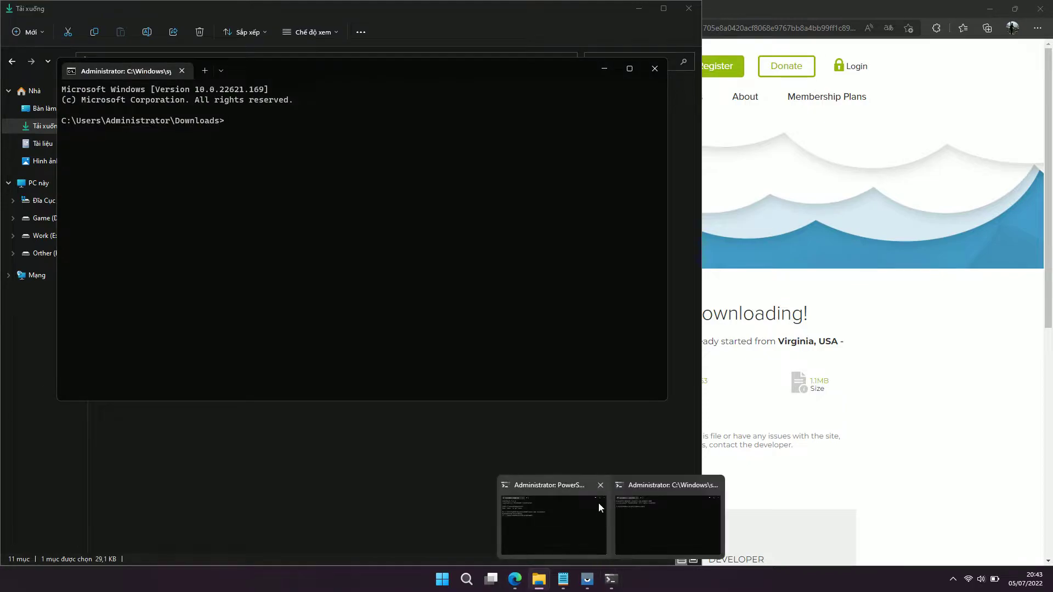
- Run 'adb devices' to list the phone, then start 'adb install youtube.apk'
{"action": "type", "text": "adb devices"}
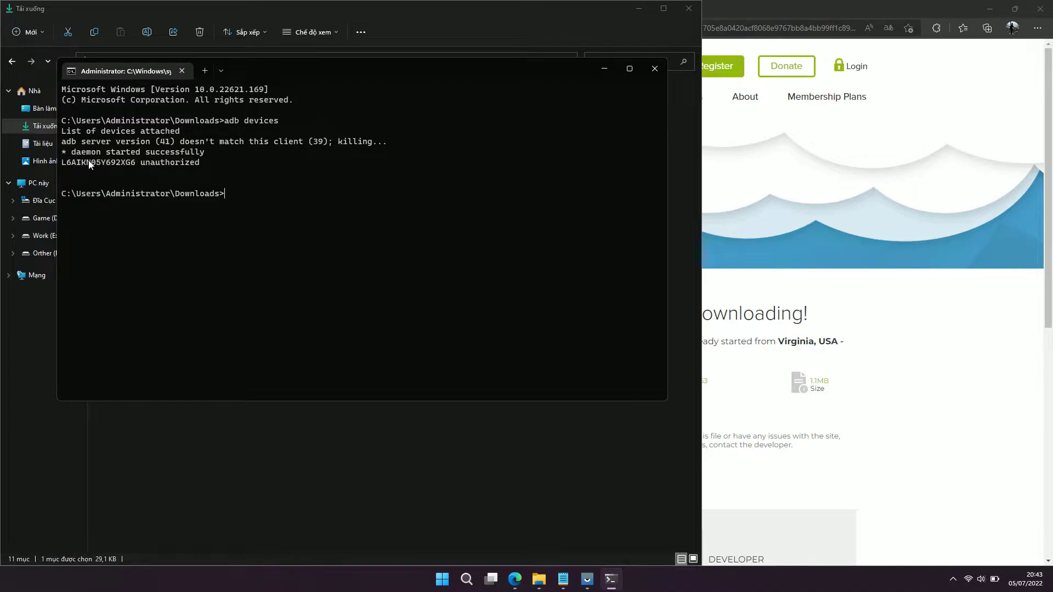
{"action": "type", "text": "adb install a"}
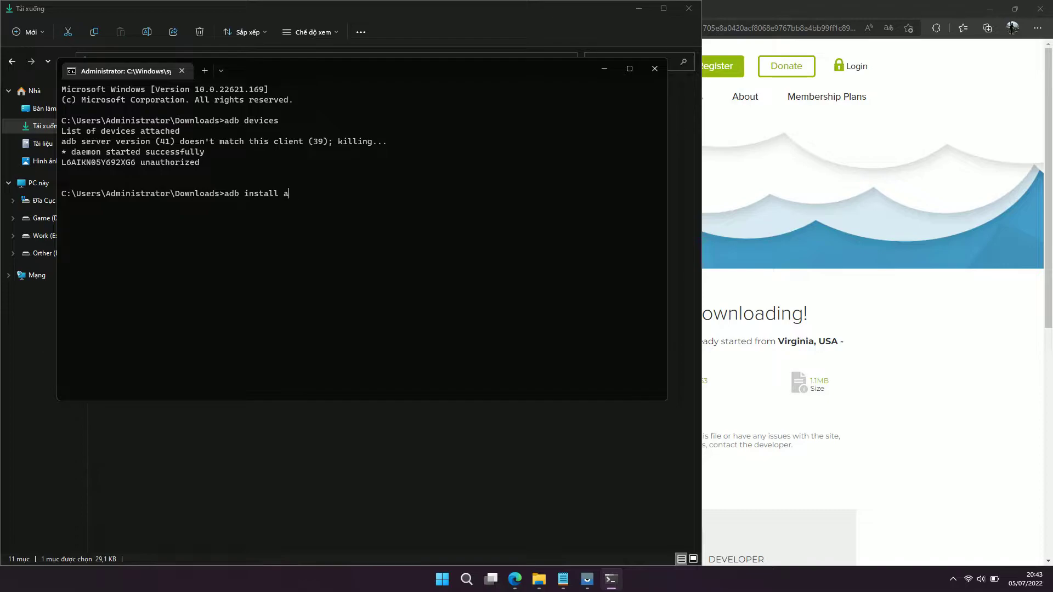
{"action": "type", "text": "youtube.apk"}
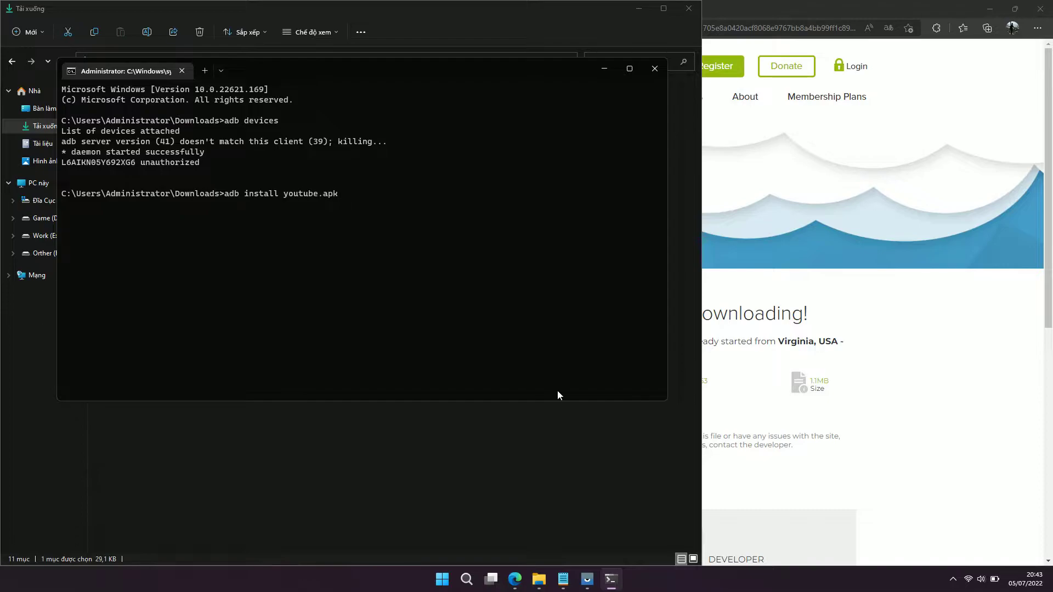
- Bring the Vysor mirrored phone screen to the front
{"action": "left_click", "coordinate": [585, 579]}
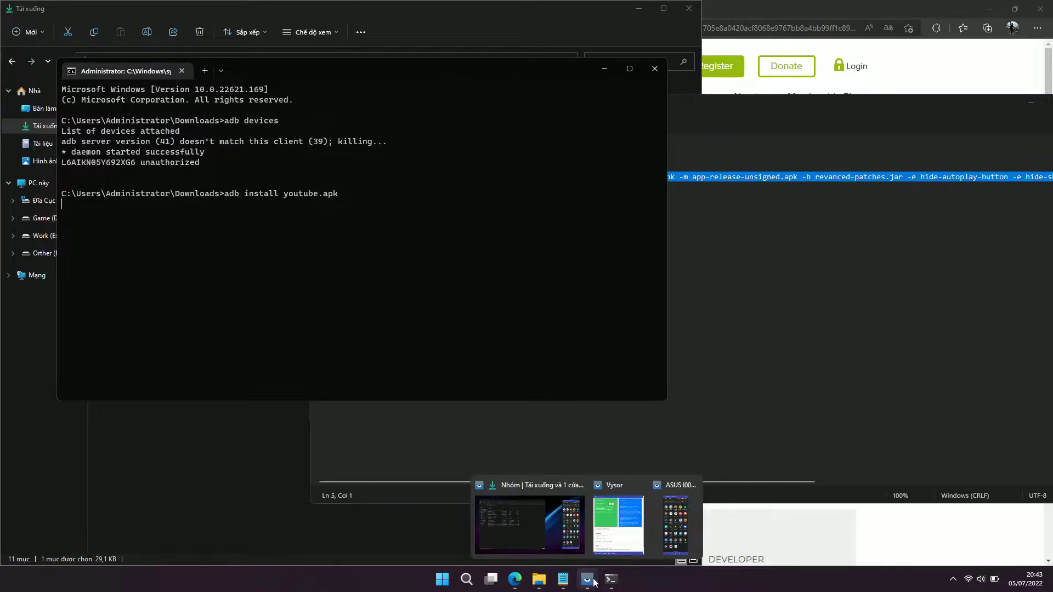
{"action": "left_click", "coordinate": [677, 524]}
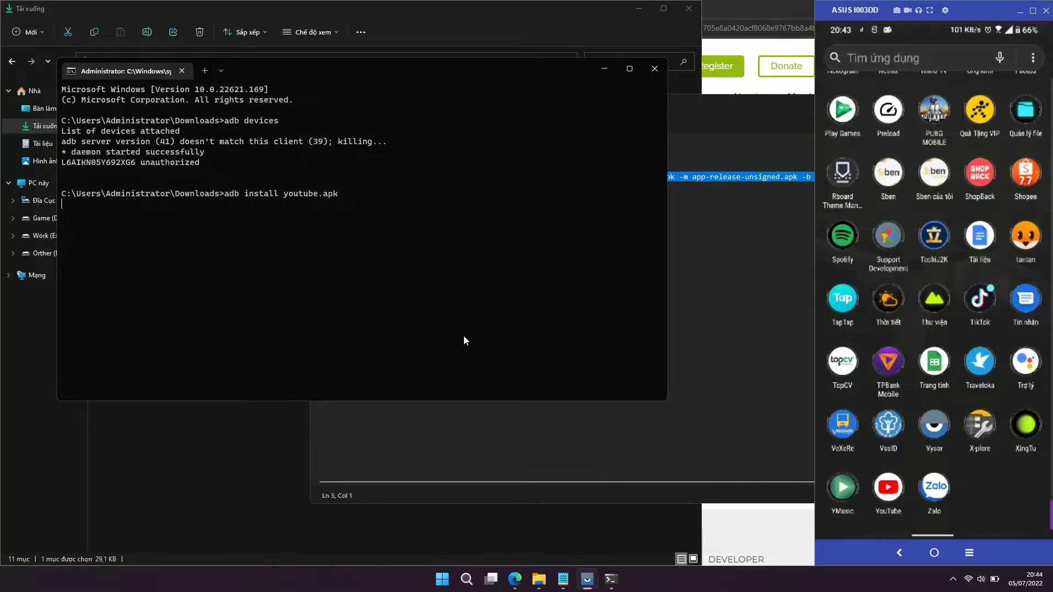
- Confirm the youtube.apk install succeeded, then review and save Vysor's mirroring settings
{"action": "key", "text": "Return"}
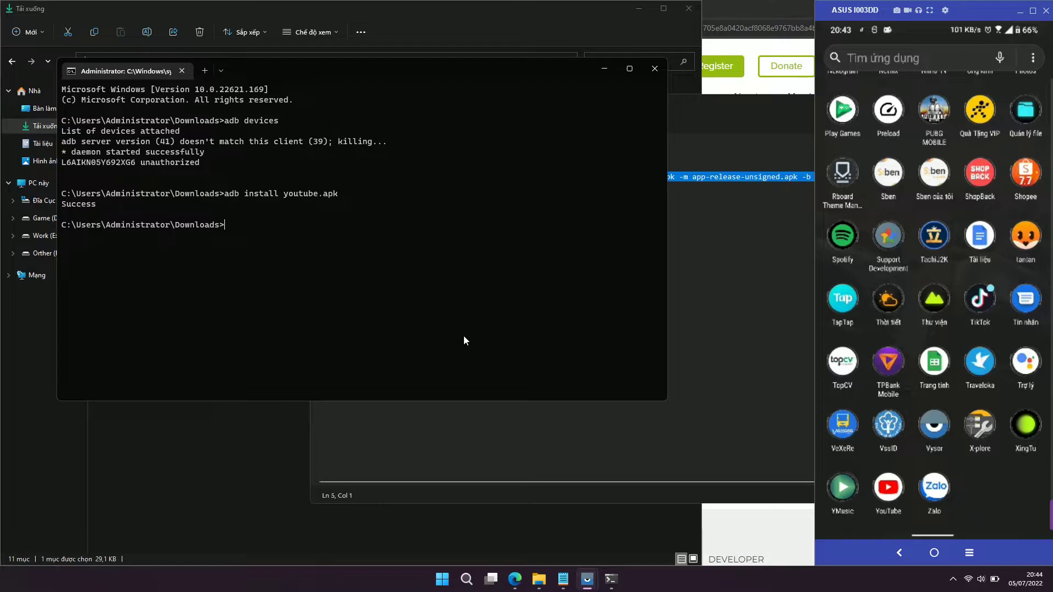
{"action": "mouse_move", "coordinate": [898, 373]}
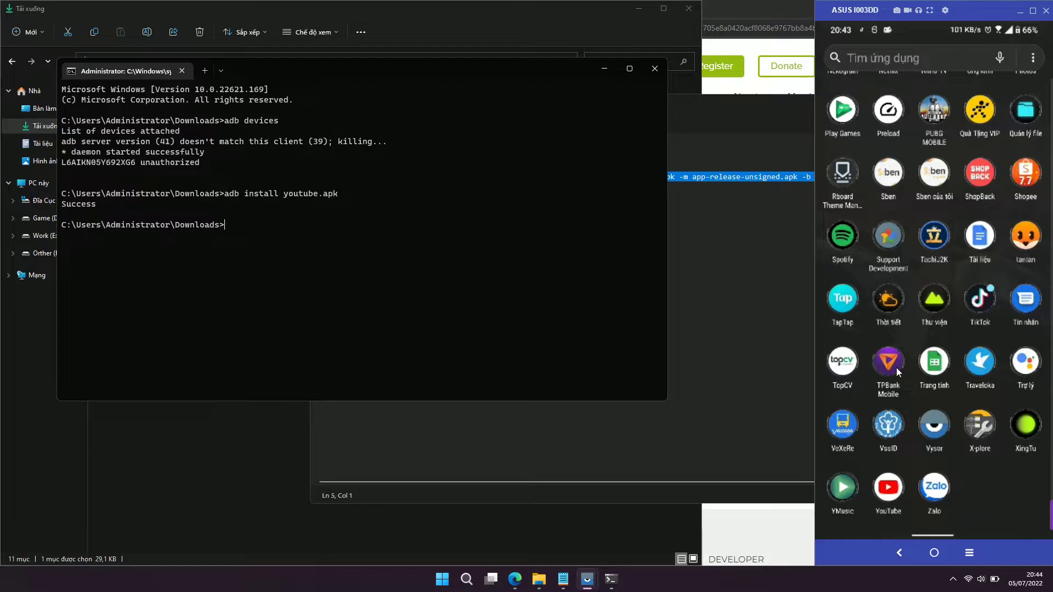
{"action": "left_click", "coordinate": [944, 10]}
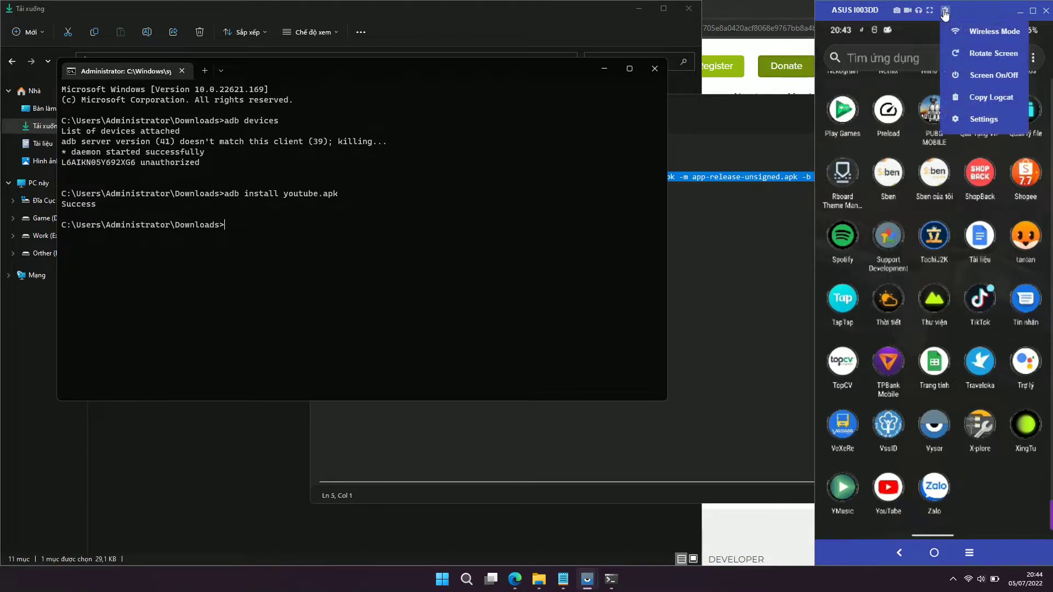
{"action": "left_click", "coordinate": [984, 119]}
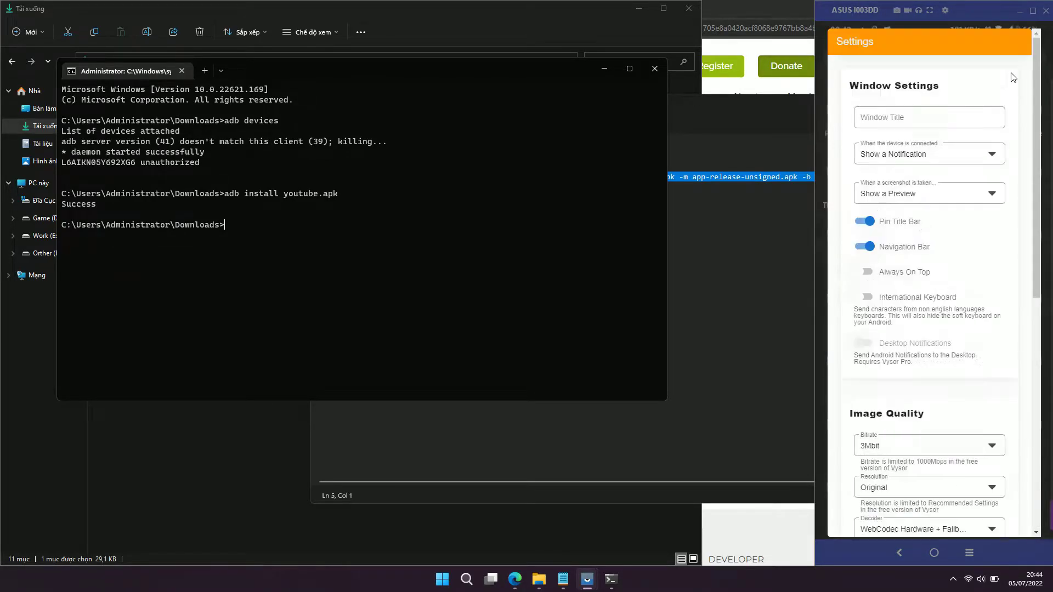
{"action": "scroll", "scroll_direction": "down", "scroll_amount": 3}
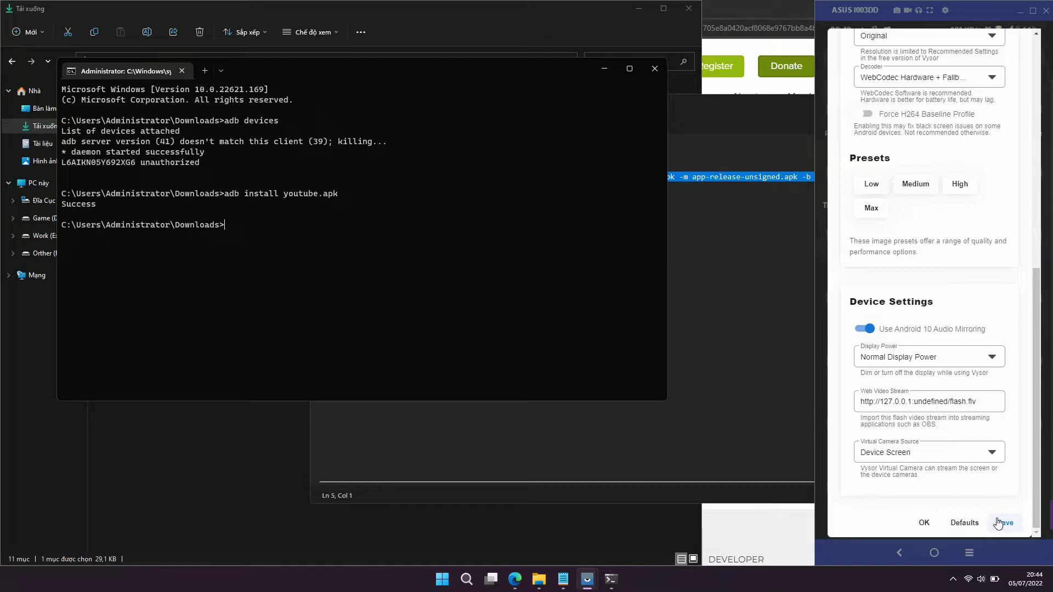
{"action": "left_click", "coordinate": [967, 553]}
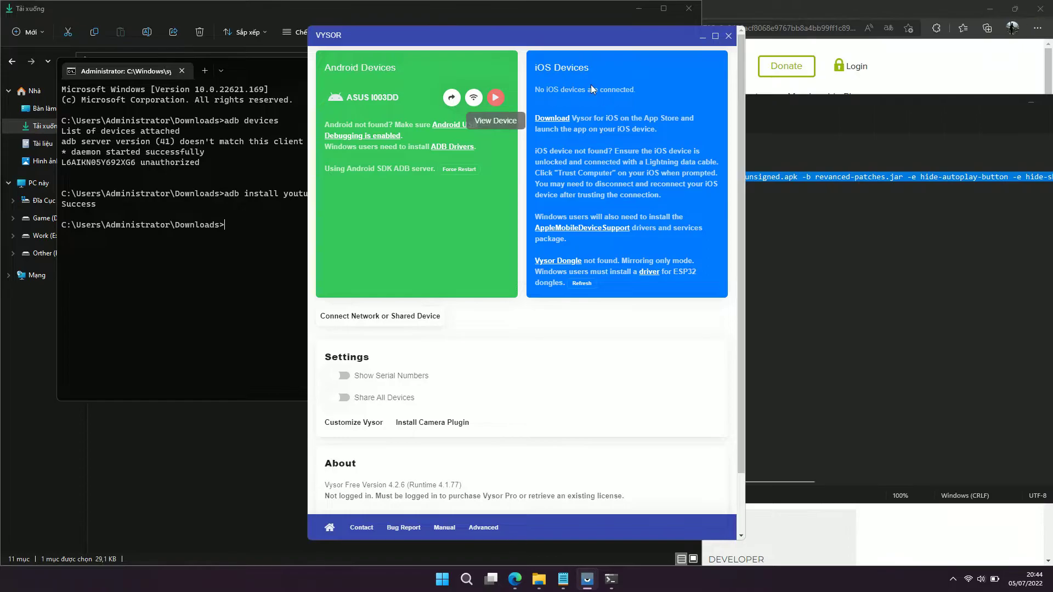
- Start mirroring the ASUS I003DD phone with View Device
{"action": "left_click", "coordinate": [494, 98]}
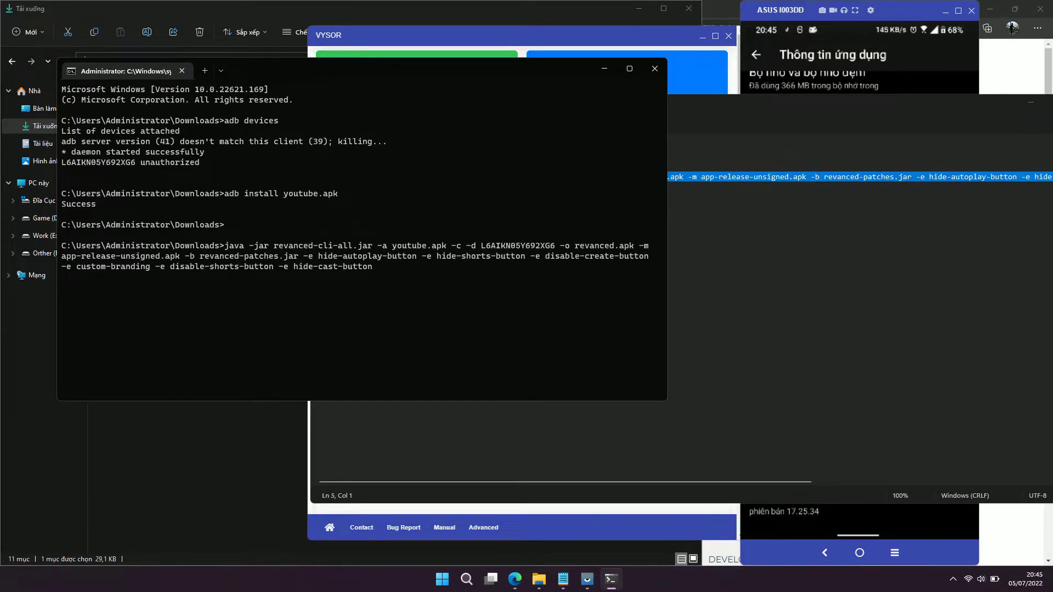
{"action": "mouse_move", "coordinate": [514, 578]}
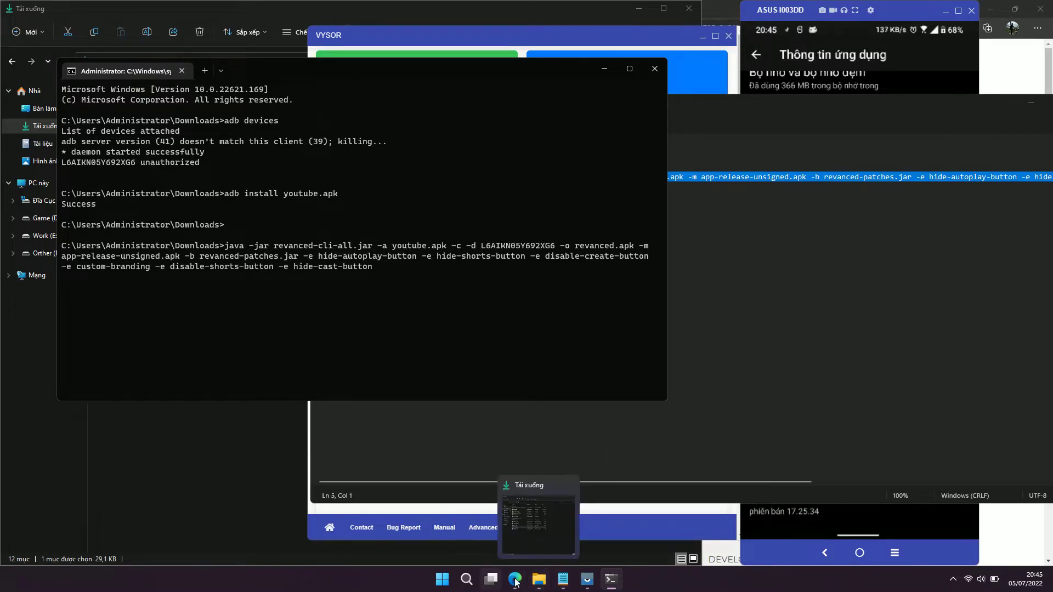
- Check patch names in the forum guide and watch Downloads for revanced.apk while the build runs
{"action": "left_click", "coordinate": [537, 513]}
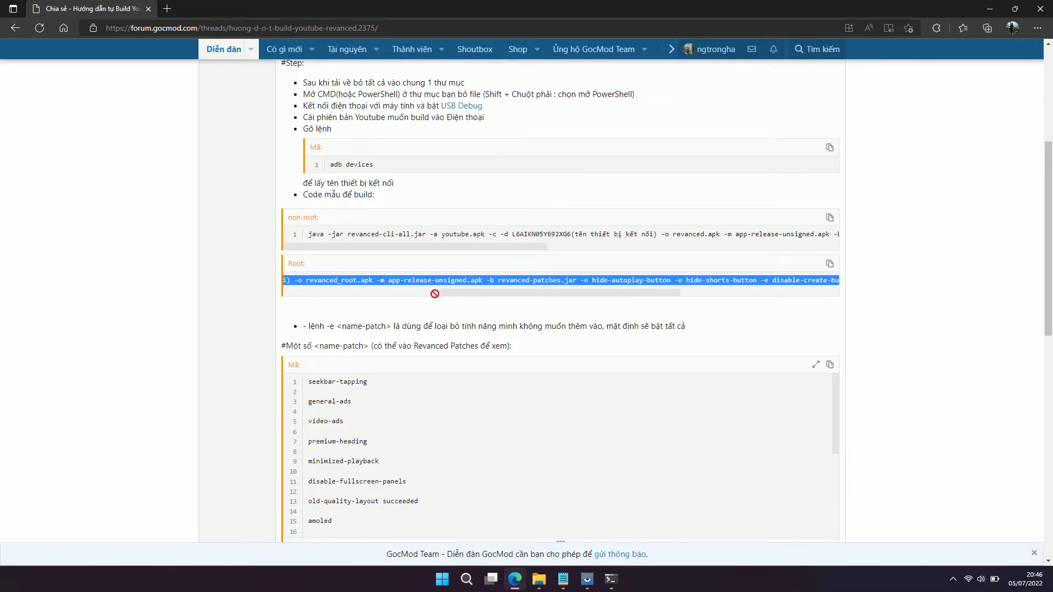
{"action": "left_click", "coordinate": [586, 579]}
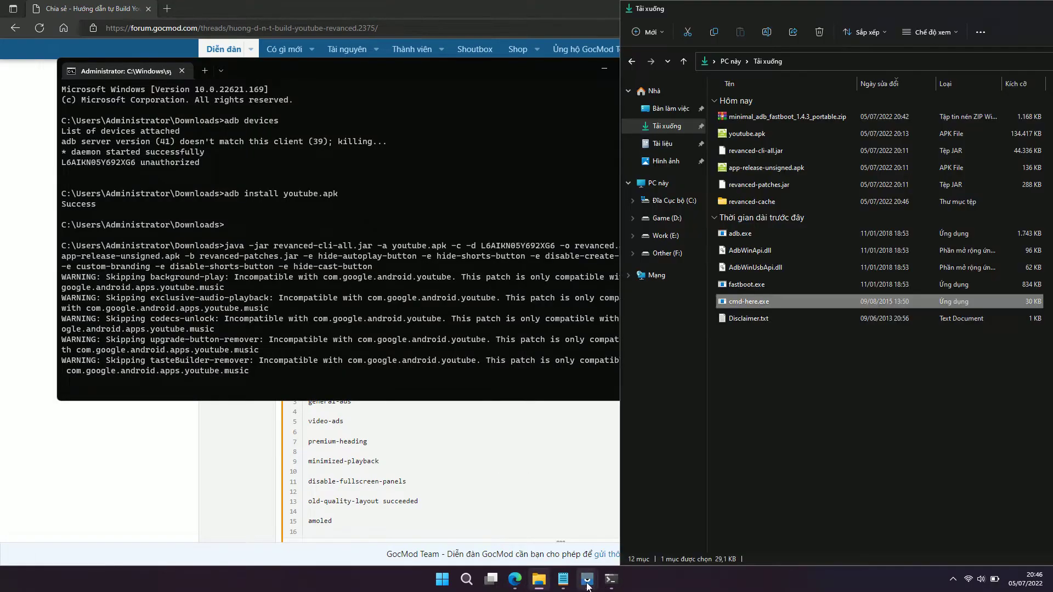
{"action": "left_click", "coordinate": [585, 579]}
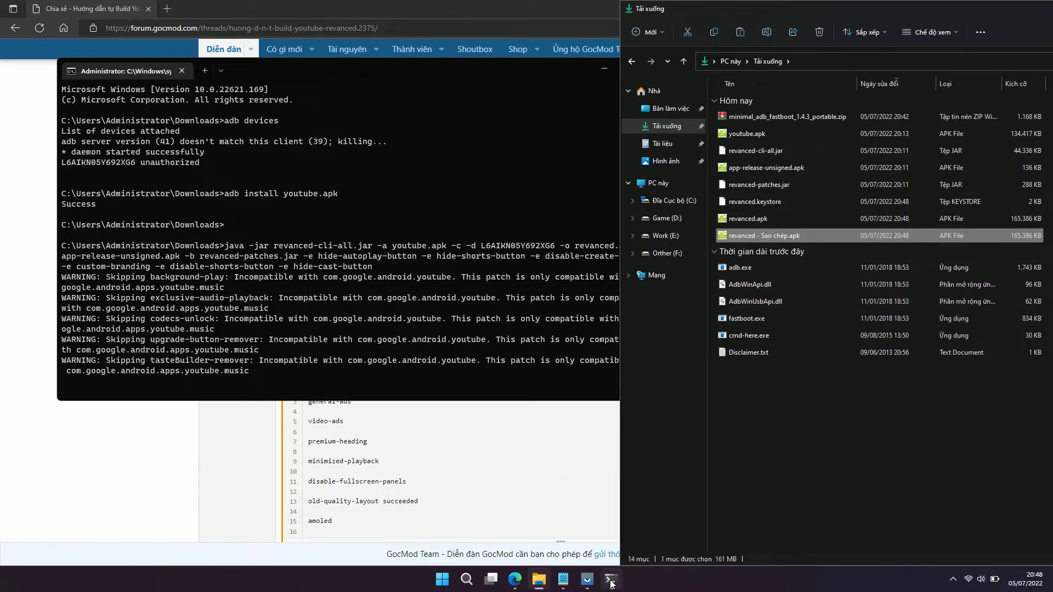
- Verify the build and install finished, then launch YouTube ReVanced on the mirrored phone
{"action": "left_click", "coordinate": [609, 579]}
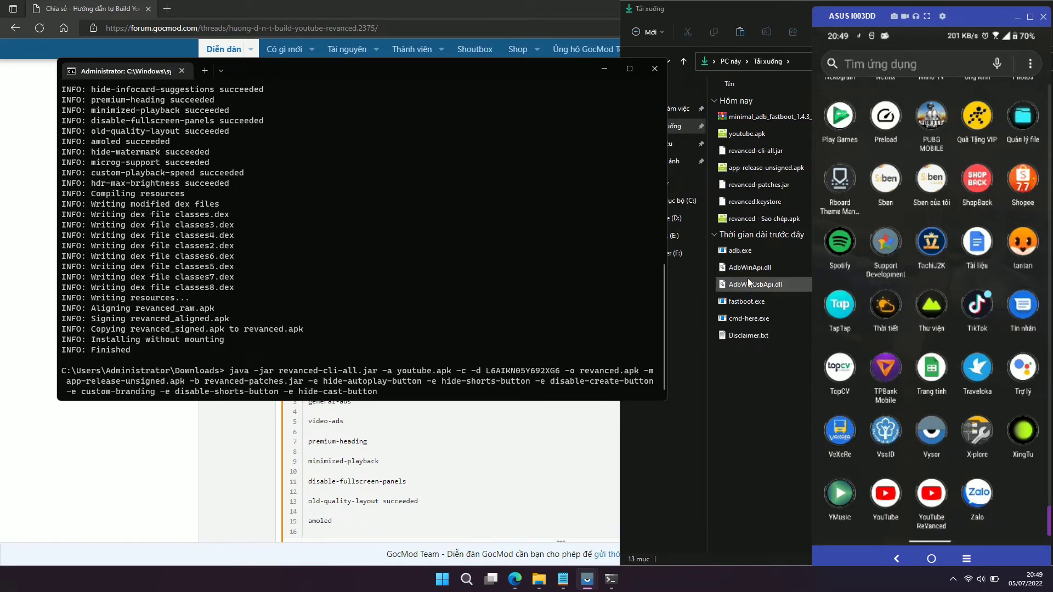
{"action": "left_click", "coordinate": [929, 497]}
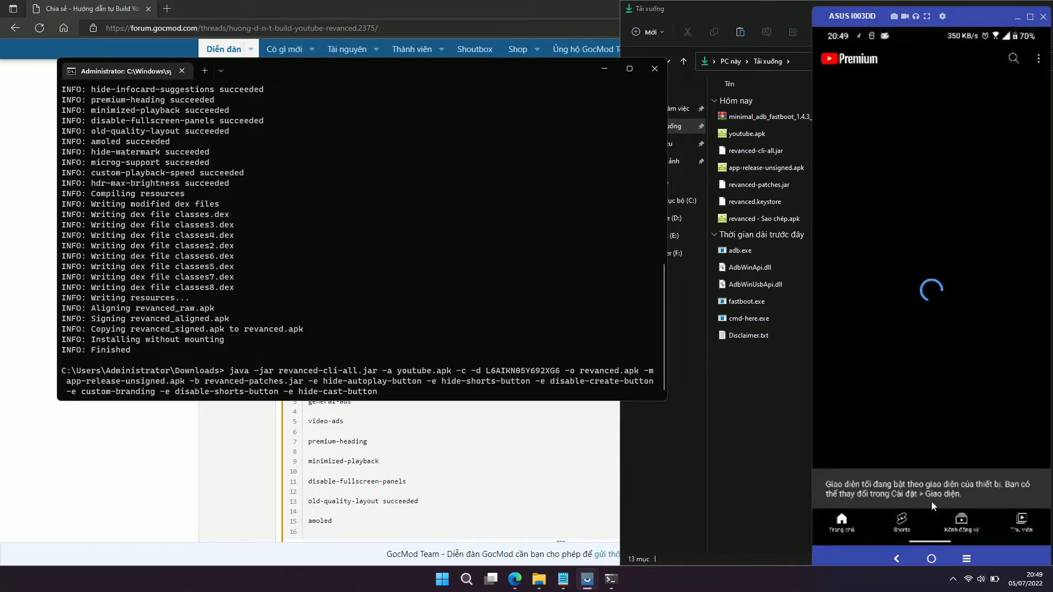